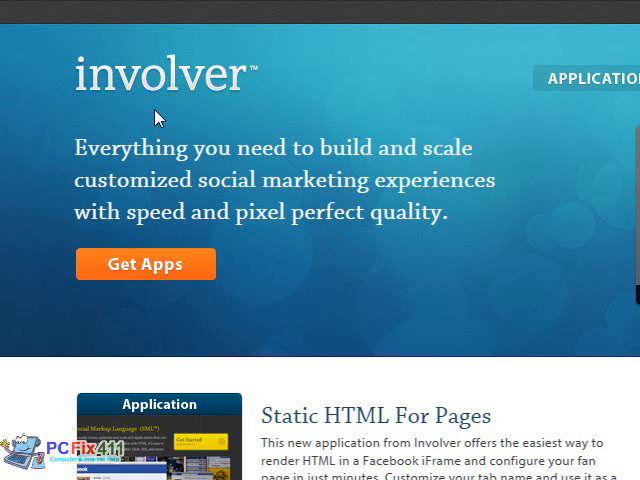
pyautogui.moveTo(172, 68)
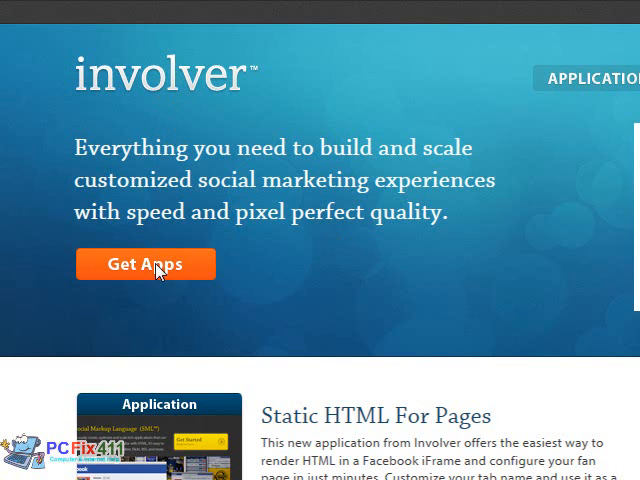
# Step: Browse the Involver Applications catalogue: Static HTML, RSS Feed, YouTube Channel, Twitter and Flickr
pyautogui.click(144, 264)
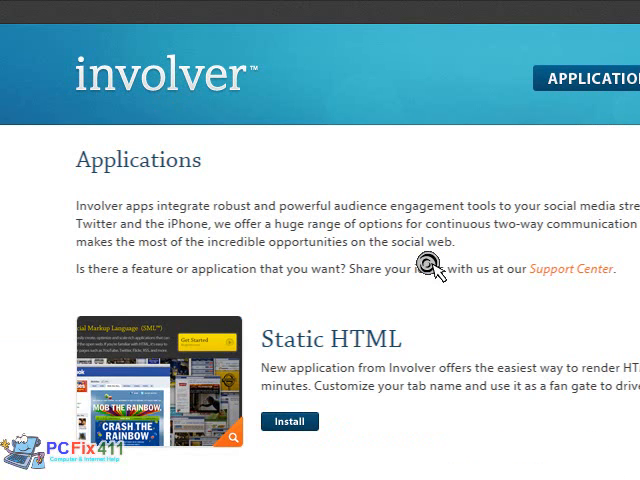
pyautogui.scroll(-3)
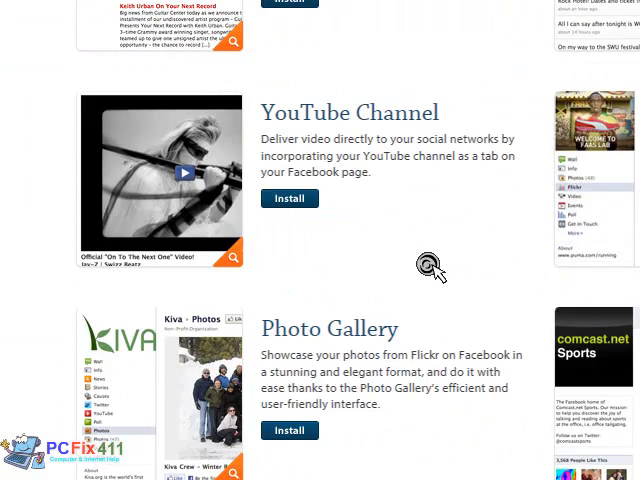
pyautogui.scroll(3)
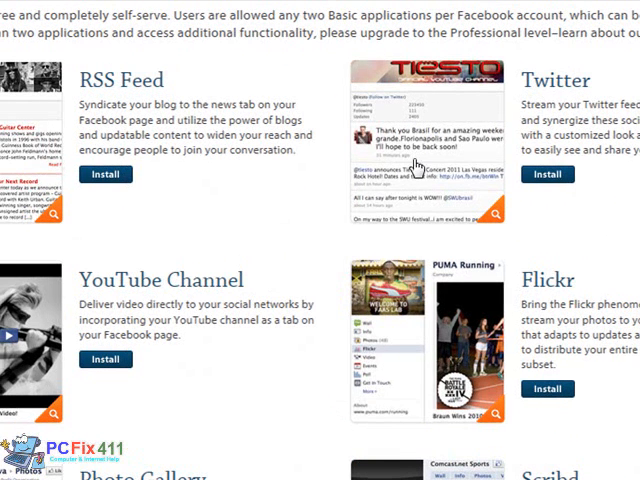
pyautogui.moveTo(565, 105)
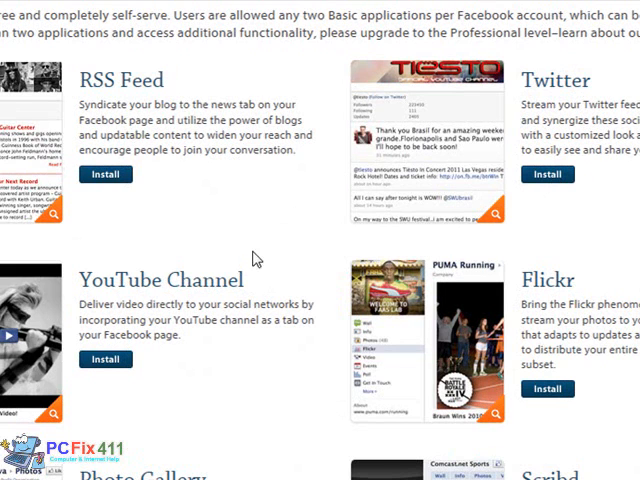
pyautogui.moveTo(212, 358)
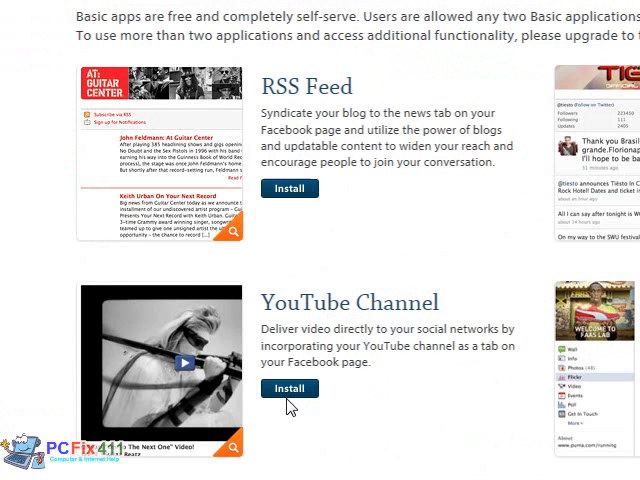
pyautogui.moveTo(430, 377)
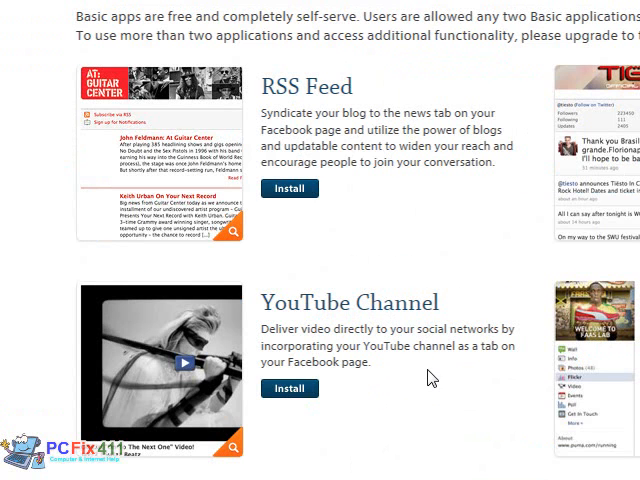
pyautogui.moveTo(287, 113)
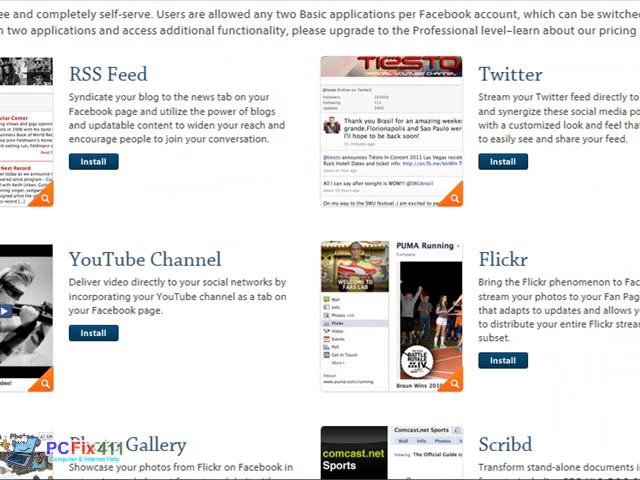
pyautogui.moveTo(260, 238)
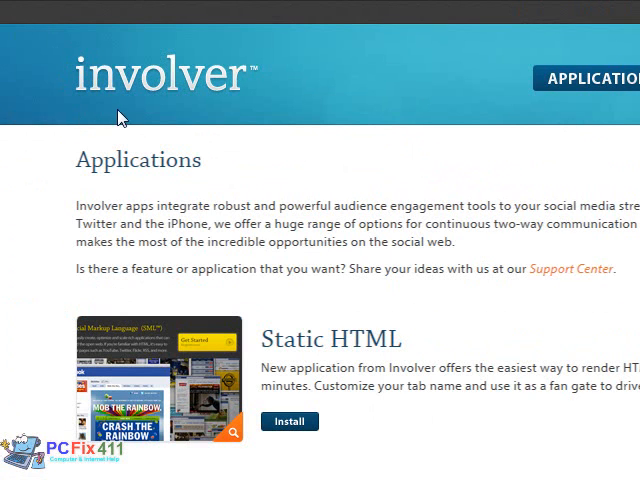
pyautogui.moveTo(137, 115)
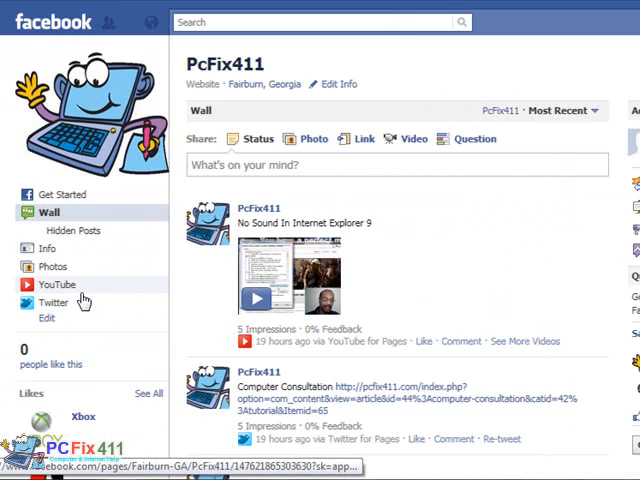
pyautogui.moveTo(55, 300)
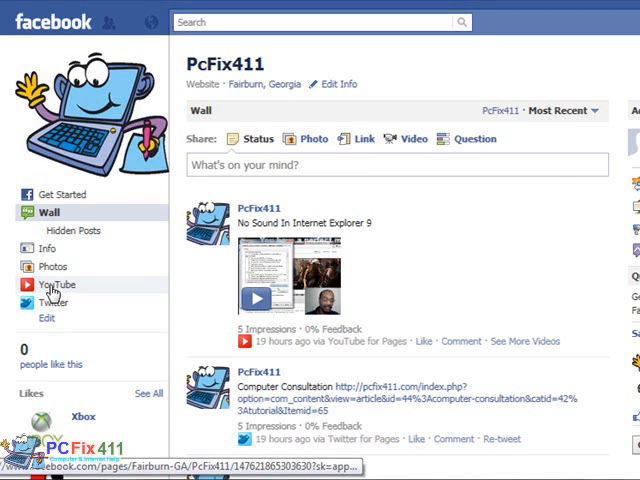
# Step: View the PcFix411 YouTube tab's Install Wordpress Blog Software video, then head to the Twitter tab
pyautogui.click(51, 284)
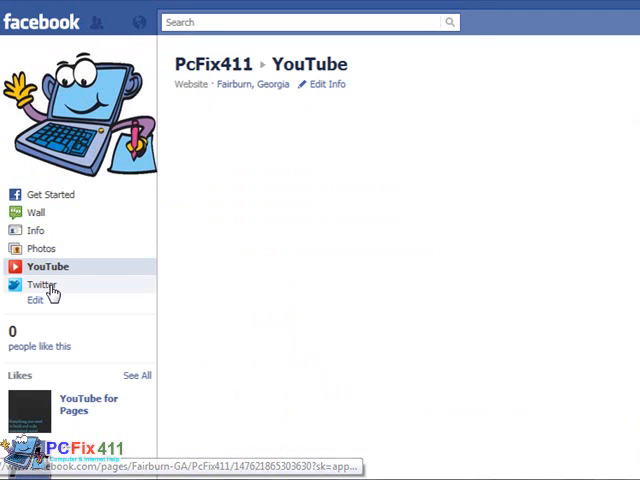
pyautogui.moveTo(486, 220)
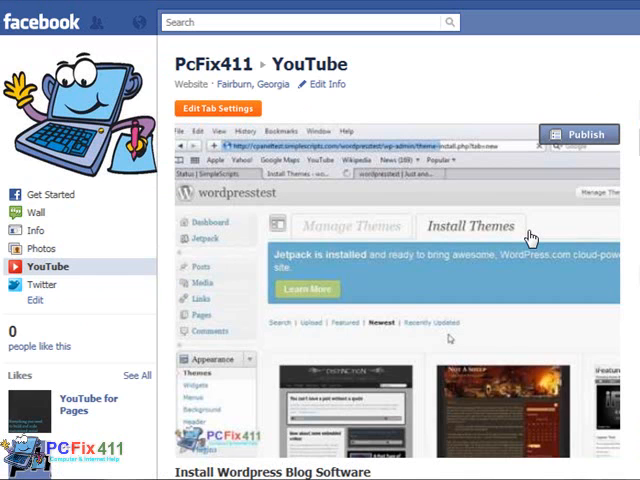
pyautogui.moveTo(592, 158)
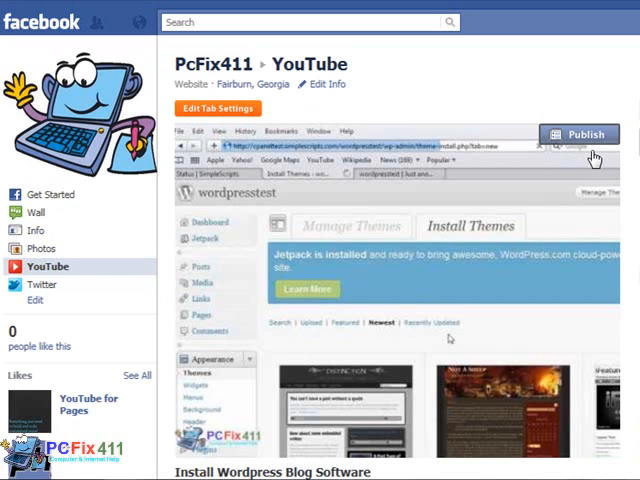
pyautogui.moveTo(137, 321)
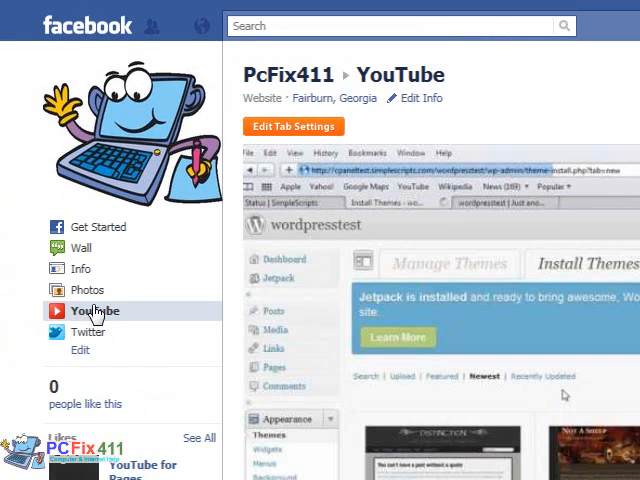
pyautogui.moveTo(85, 255)
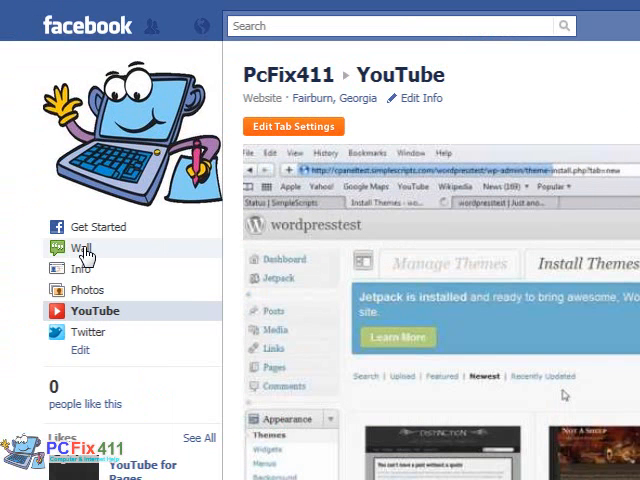
pyautogui.scroll(-3)
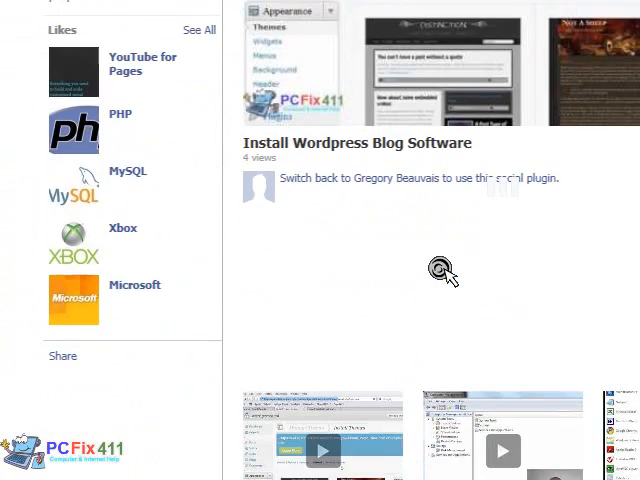
pyautogui.scroll(-3)
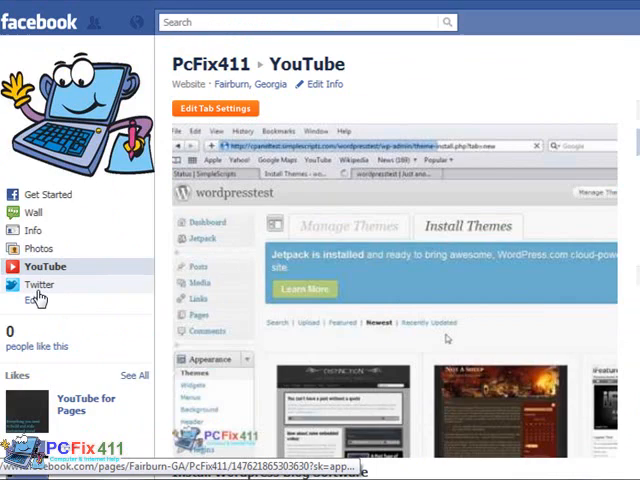
pyautogui.click(40, 284)
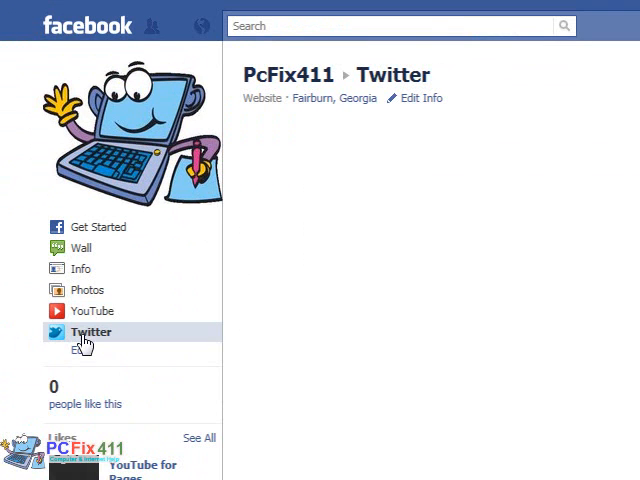
# Step: Review the pcfix411 tweet feed with its Publish button, then return to the page's Wall
pyautogui.click(92, 331)
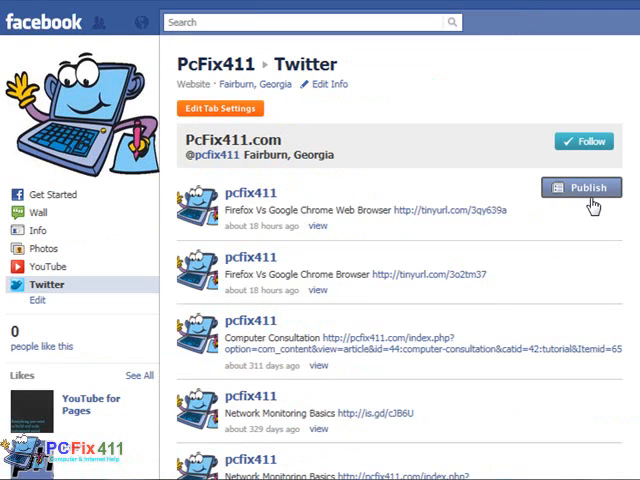
pyautogui.moveTo(35, 212)
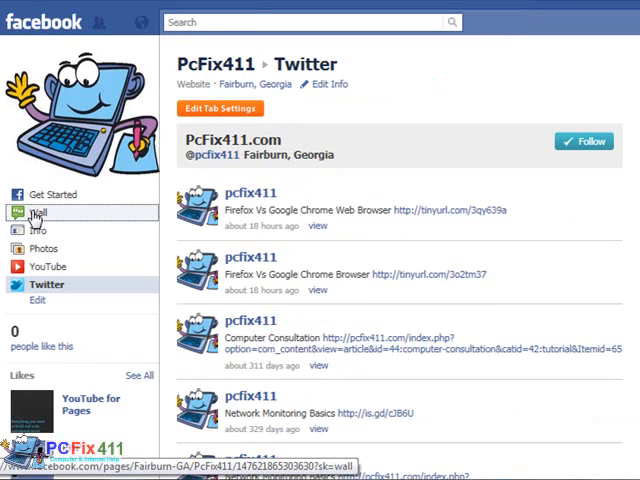
pyautogui.click(39, 212)
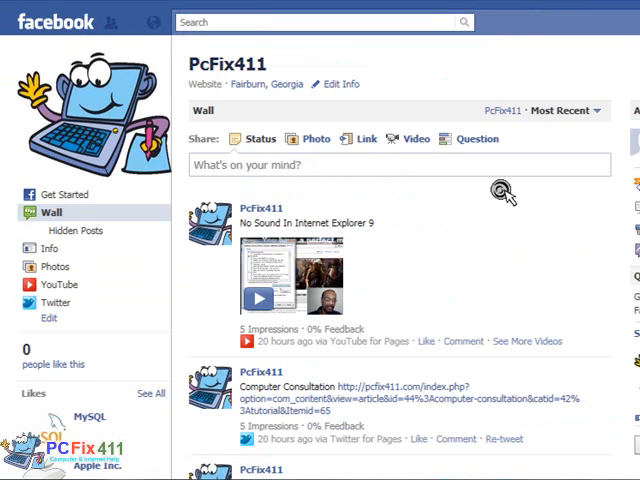
# Step: Scroll the PcFix411 Wall past the YouTube and Twitter posts to the Console Vs PC Gaming post
pyautogui.scroll(-3)
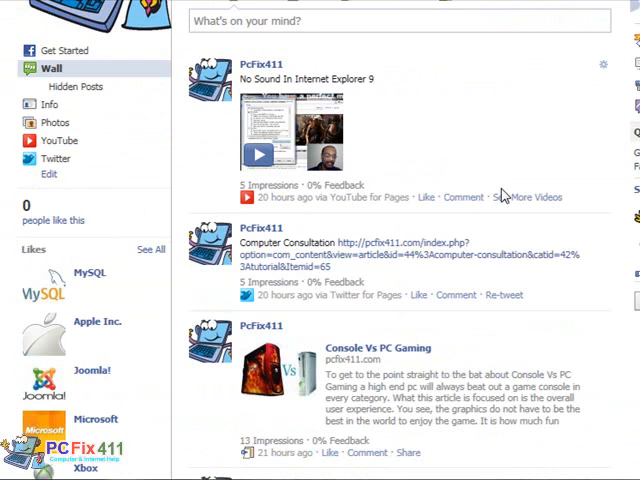
pyautogui.scroll(3)
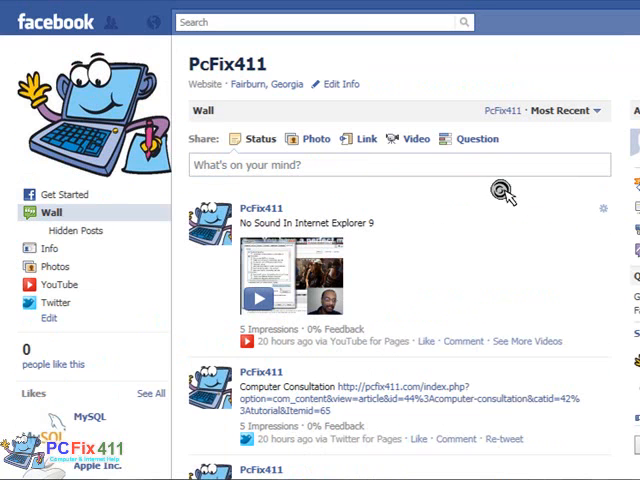
pyautogui.moveTo(490, 88)
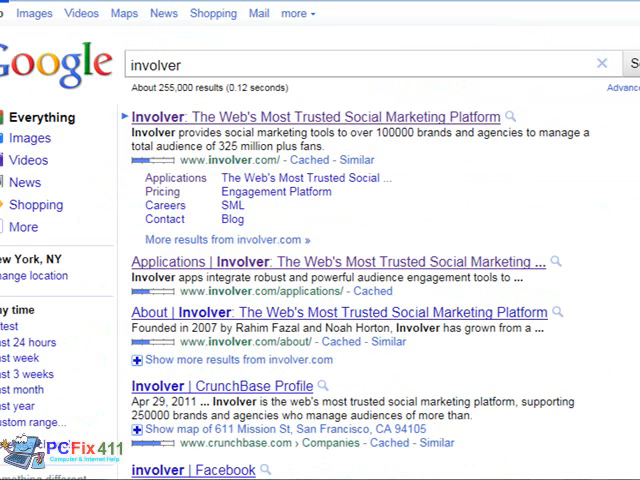
# Step: Reach Involver's Applications page from the Google results, with Static HTML listed first
pyautogui.click(201, 261)
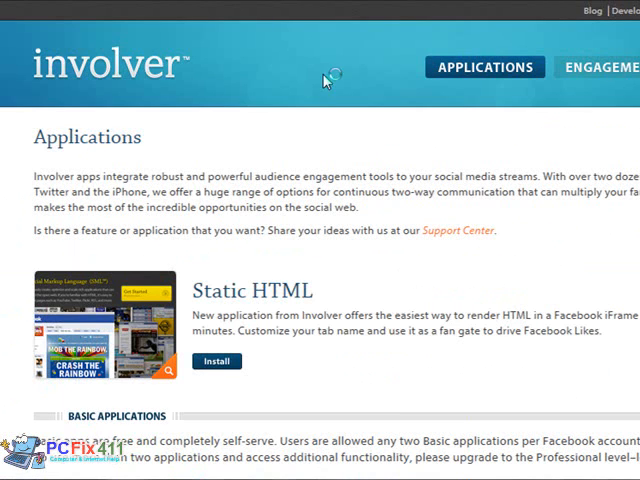
pyautogui.moveTo(163, 113)
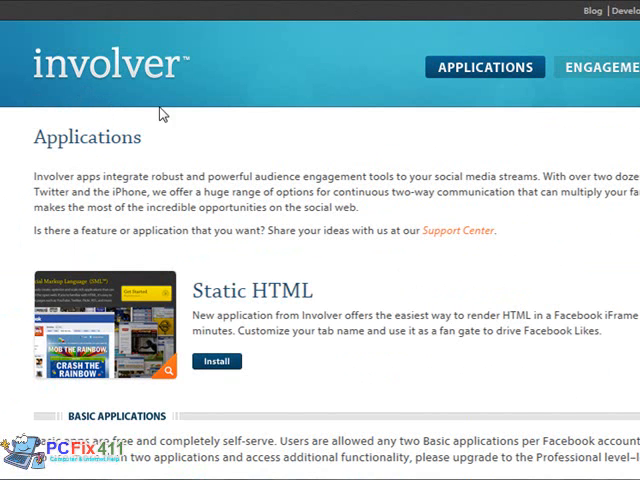